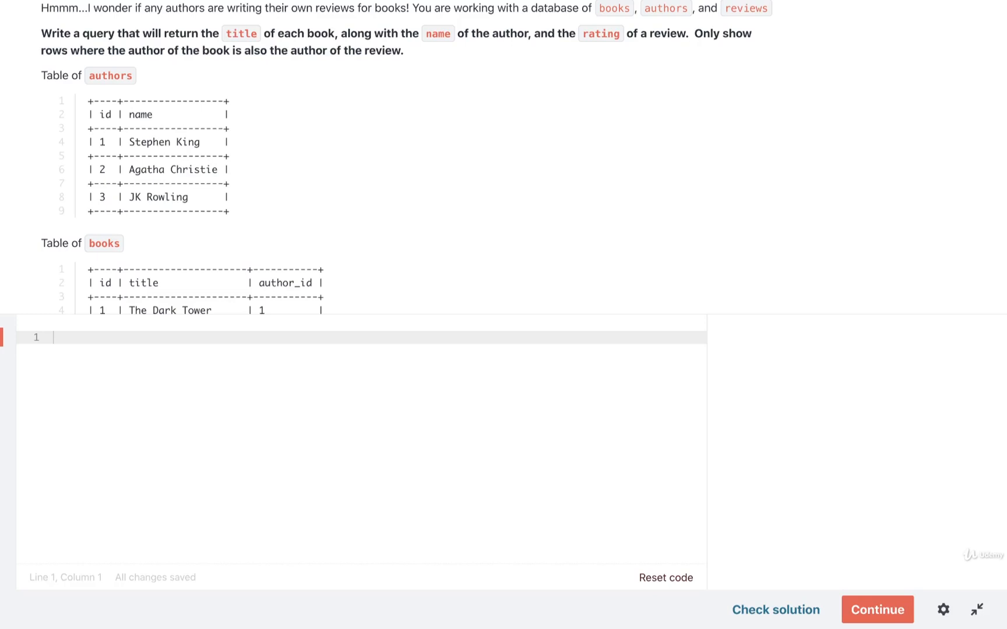
mouse_move(976, 608)
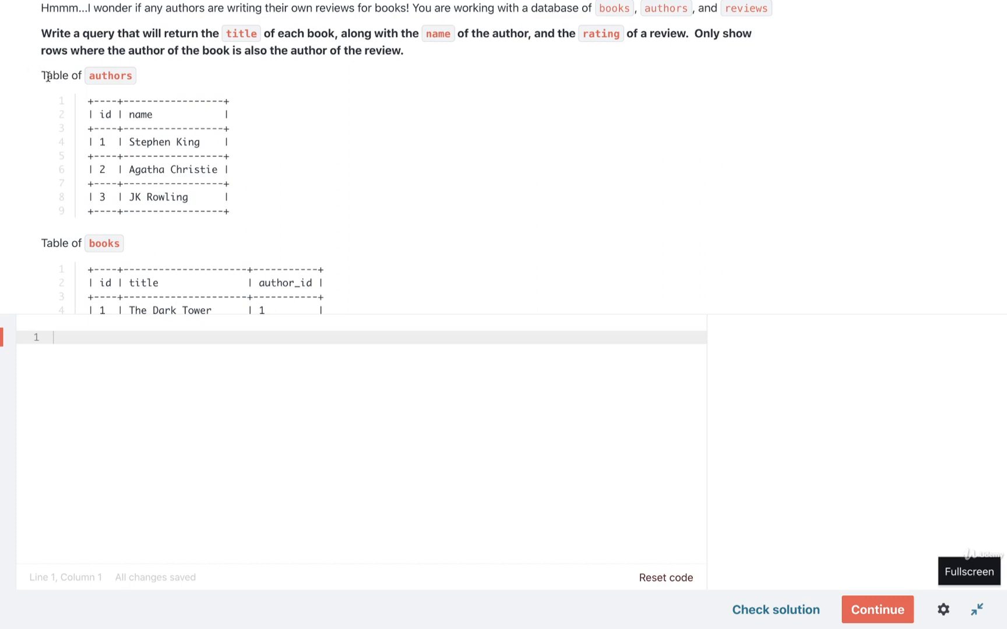
Step: Scroll through the exercise prompt to reach the reviews, books and authors tables
scroll(down, 3)
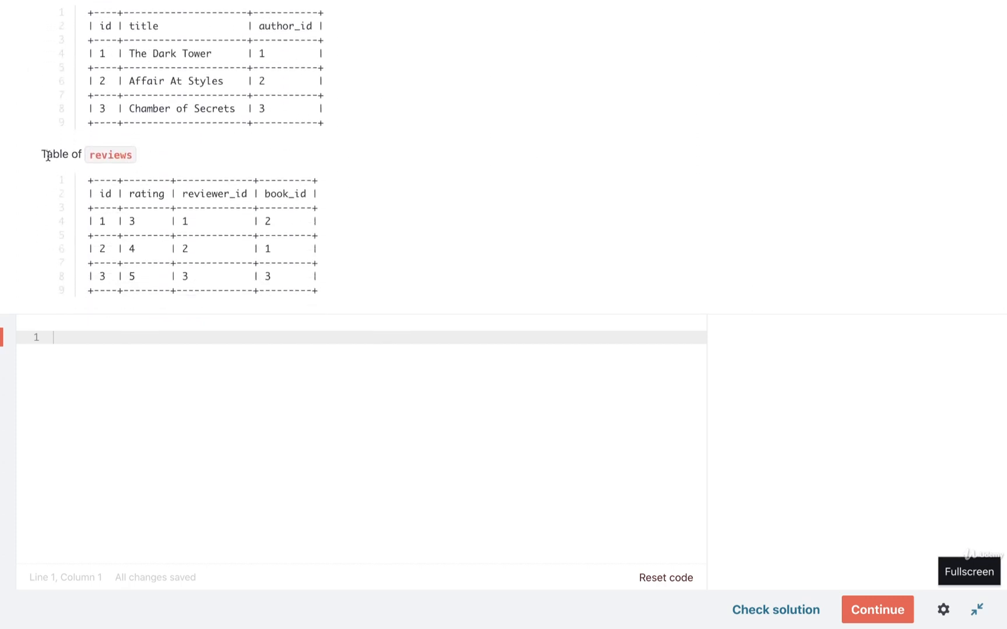
mouse_move(90, 166)
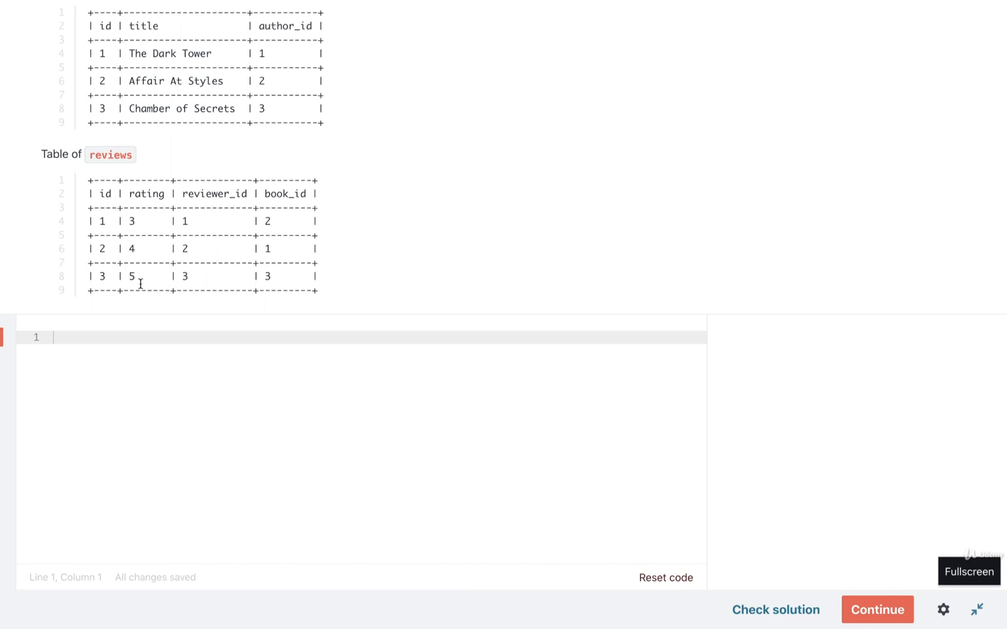
mouse_move(150, 262)
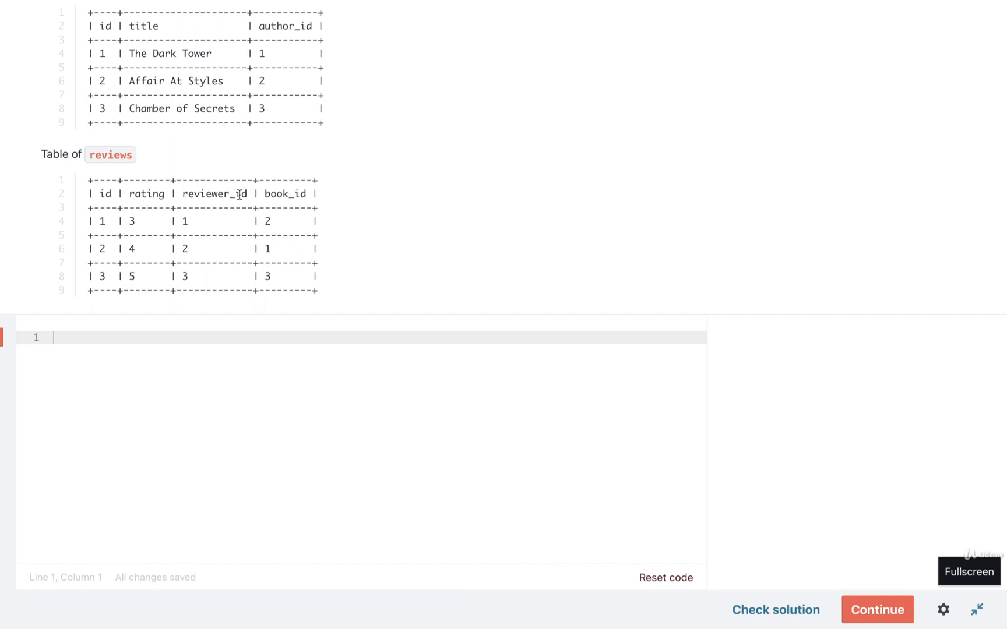
mouse_move(153, 214)
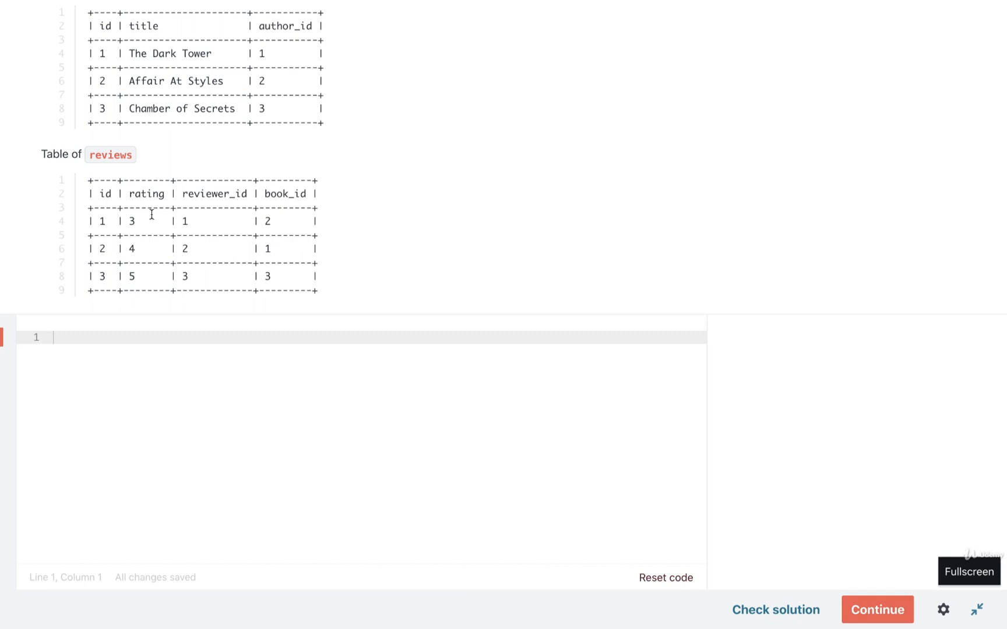
mouse_move(188, 218)
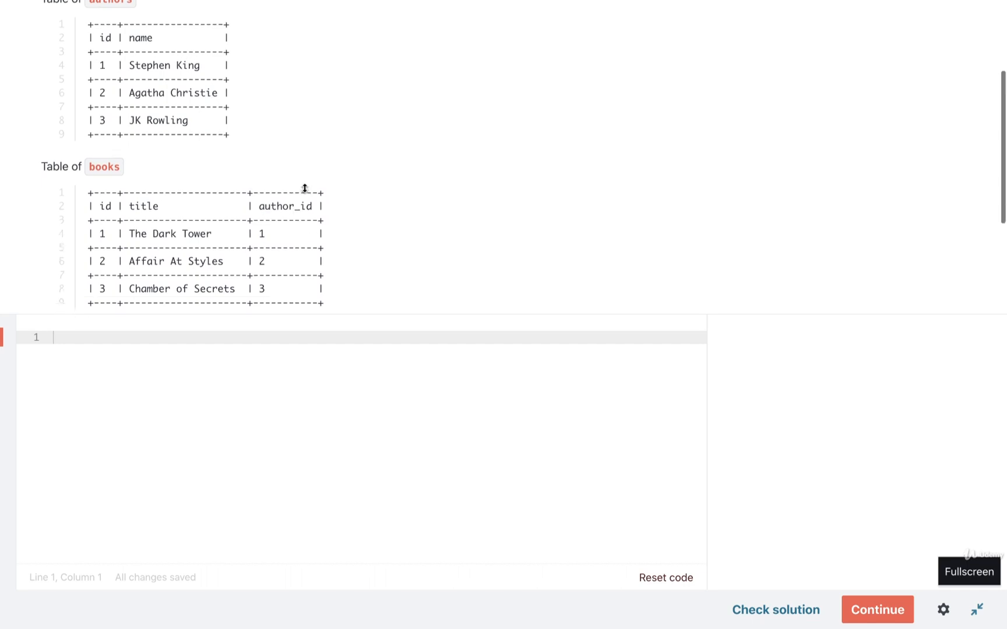
scroll(down, 3)
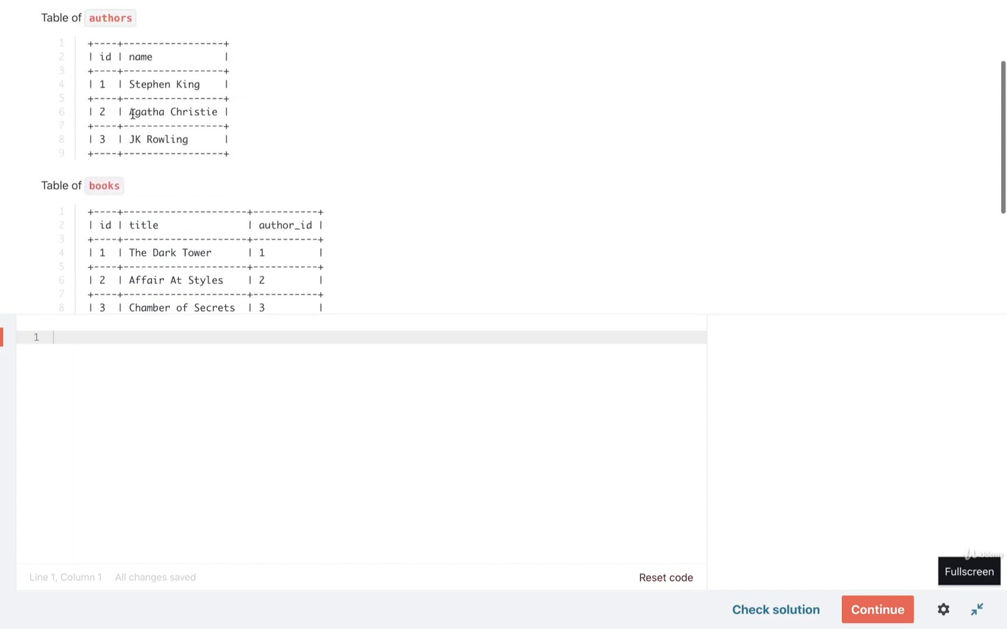
scroll(down, 3)
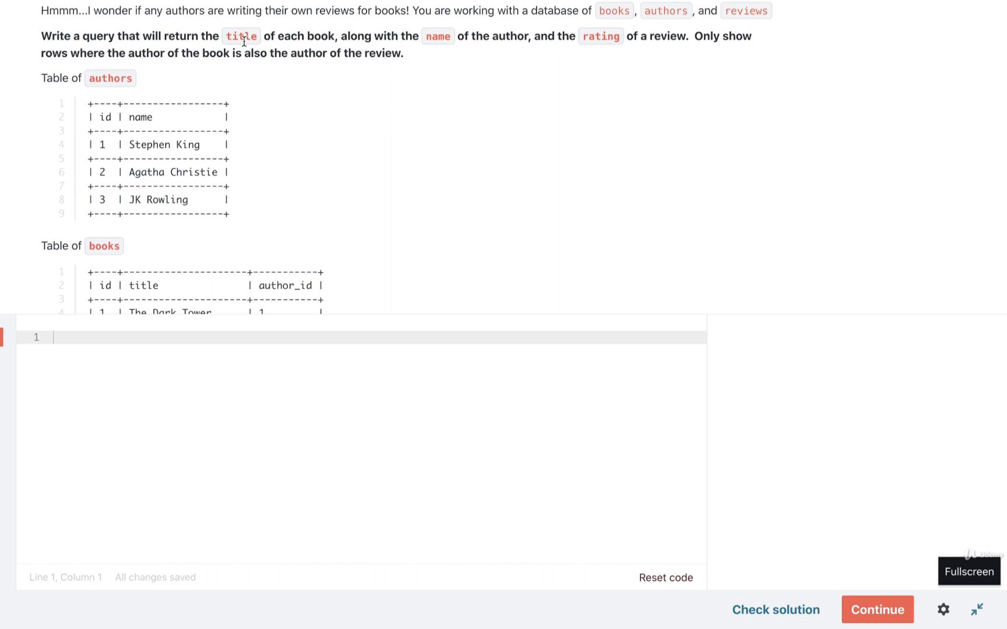
mouse_move(431, 37)
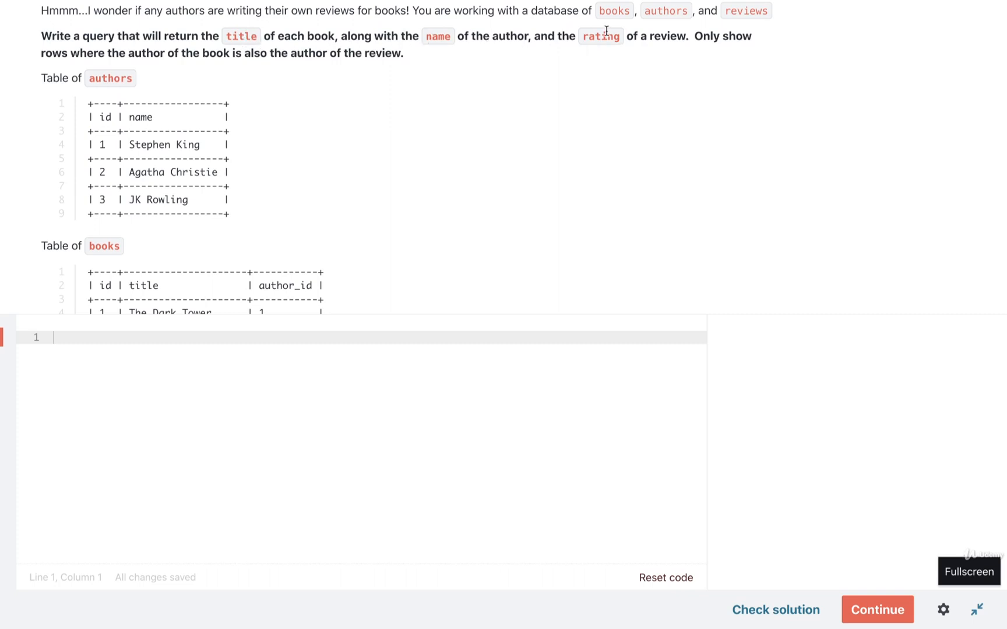
mouse_move(696, 36)
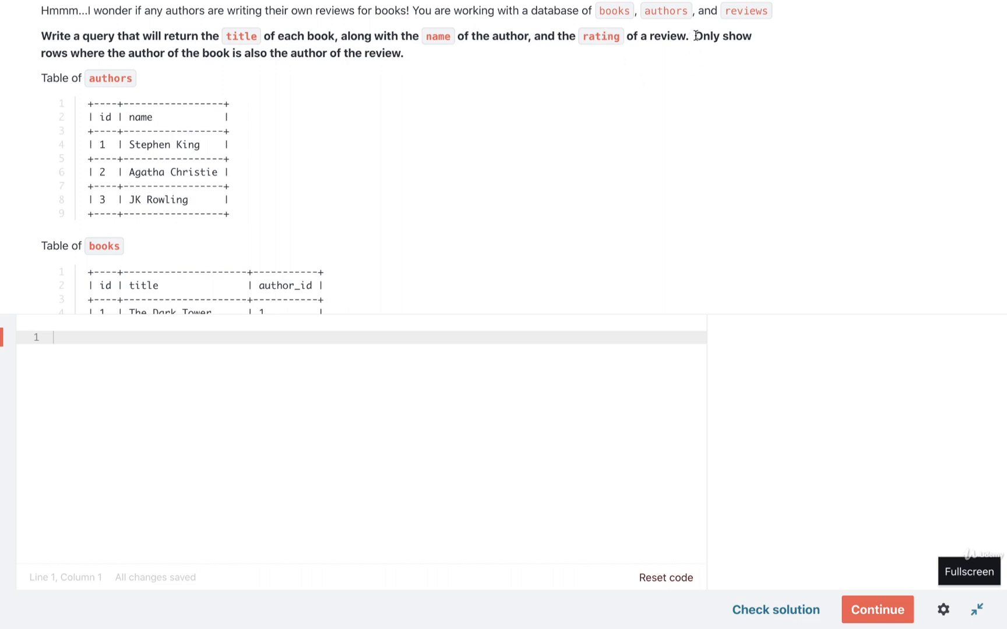
mouse_move(455, 64)
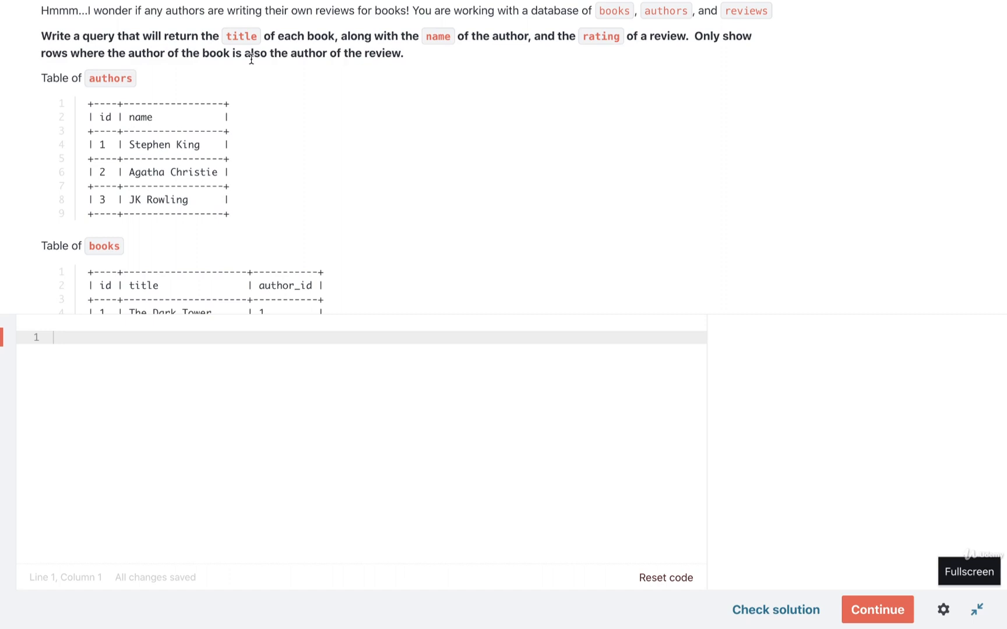
mouse_move(322, 64)
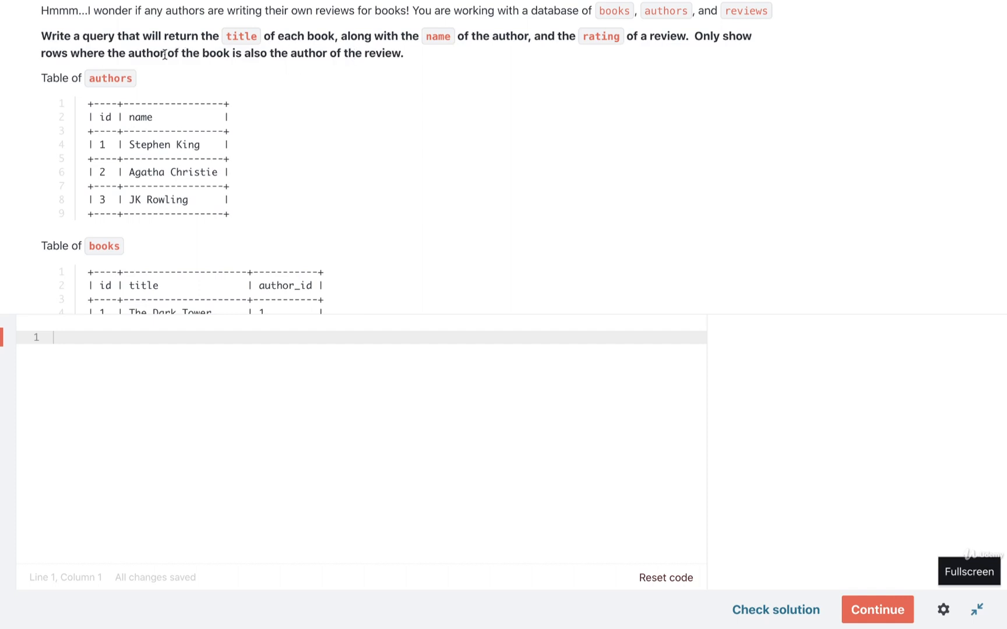
mouse_move(498, 243)
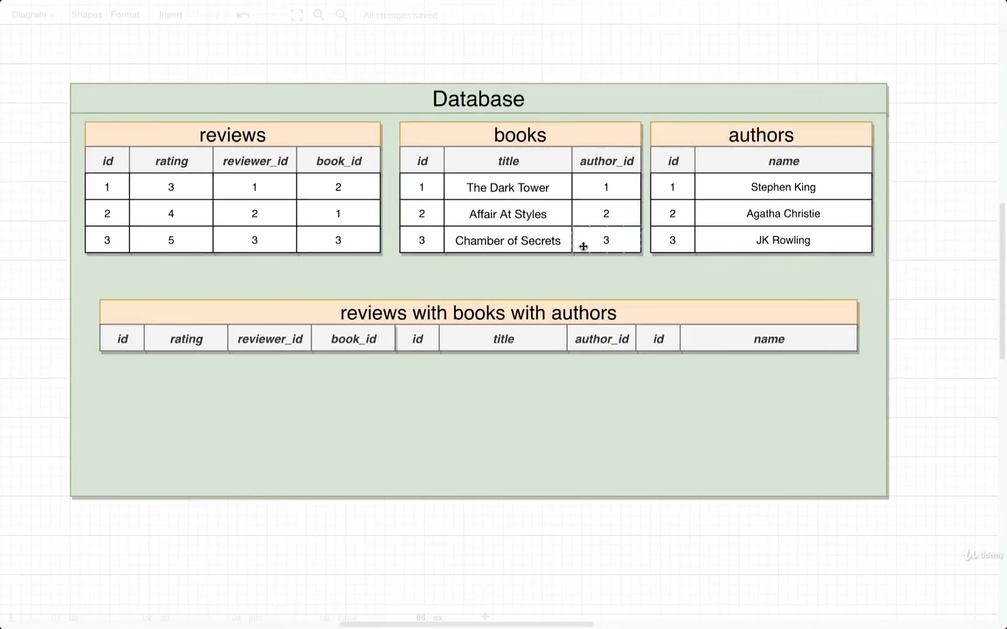
Step: Copy the review rows, then place Affair At Styles and The Dark Tower beside their matching reviews
click(759, 135)
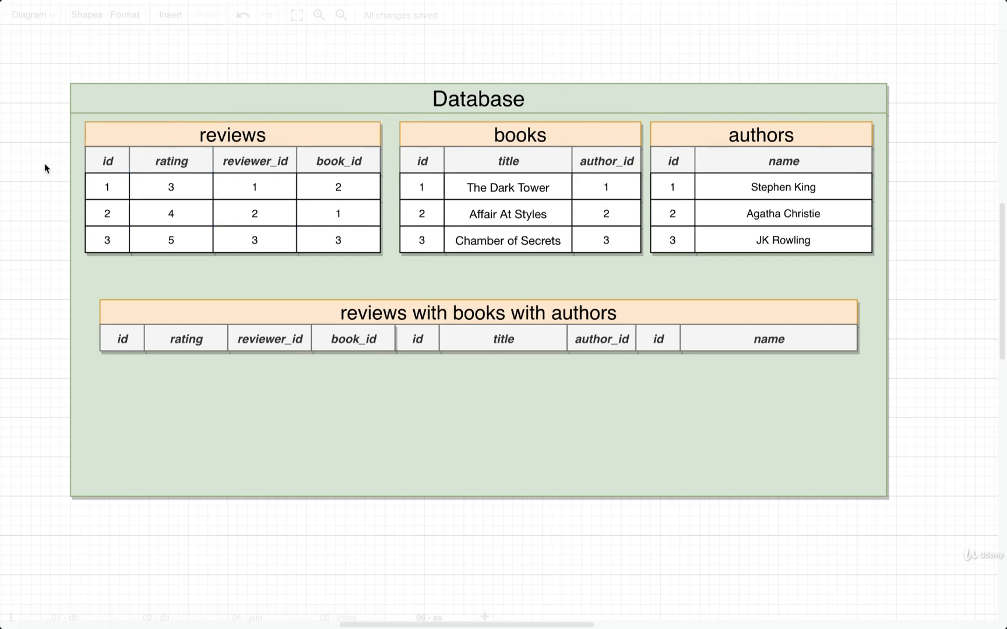
click(336, 186)
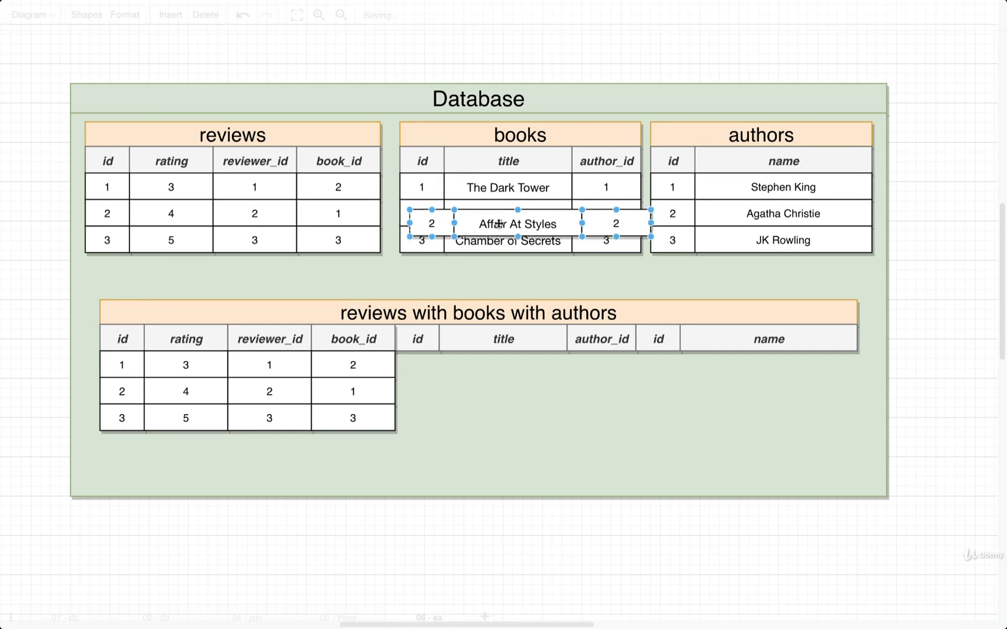
drag(518, 224, 501, 365)
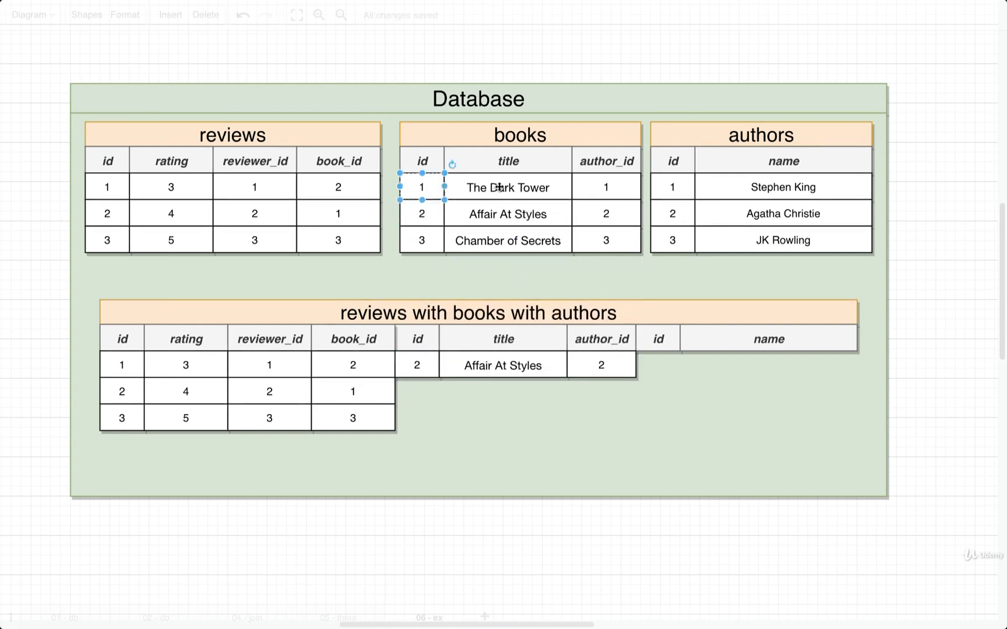
drag(421, 186, 494, 392)
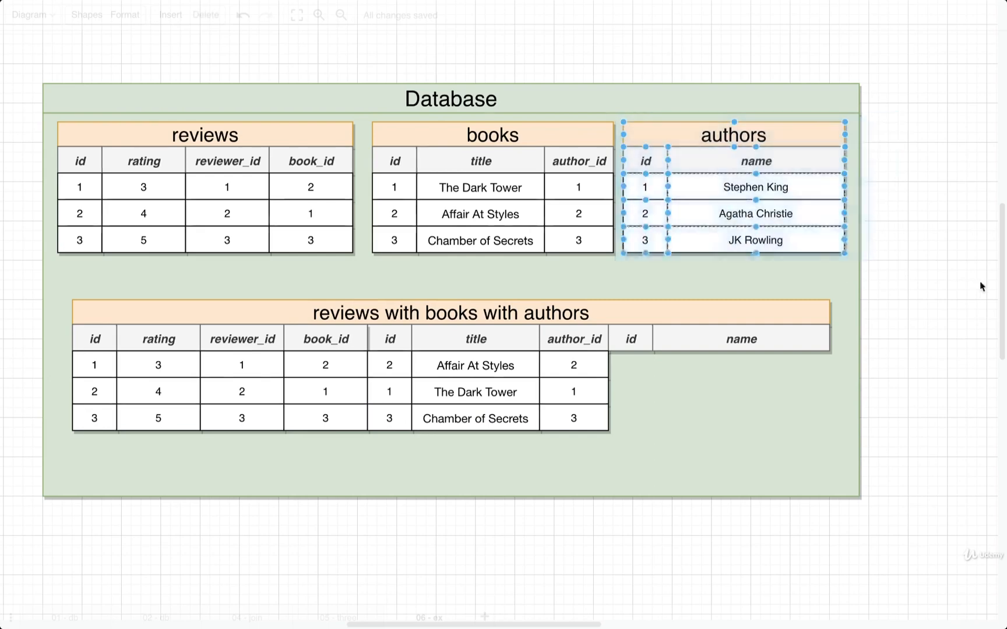
Step: Compare the book's author_id 2 against the authors table ids after deselecting the table
click(895, 236)
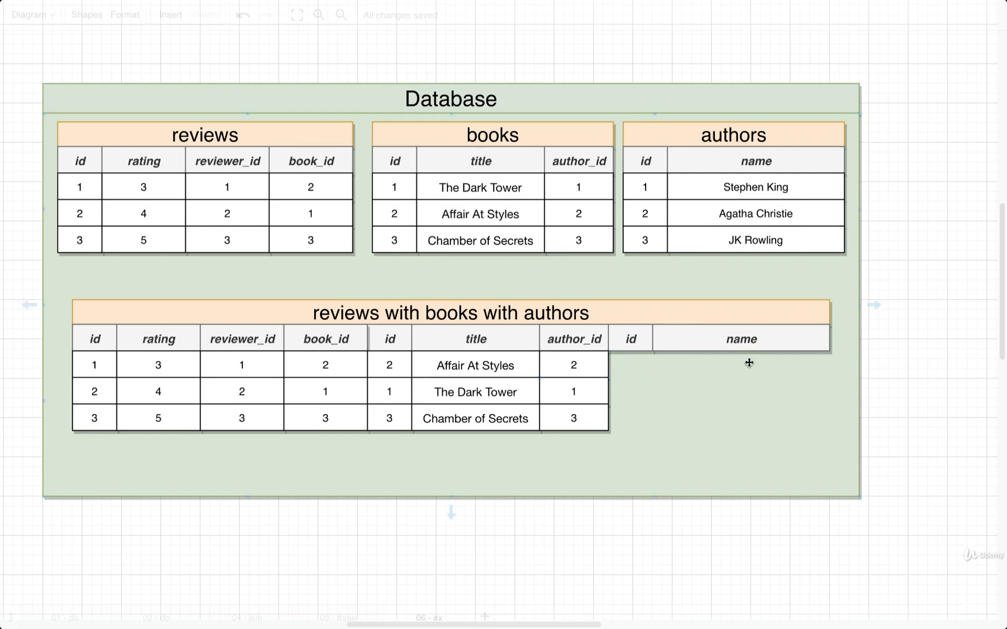
mouse_move(713, 365)
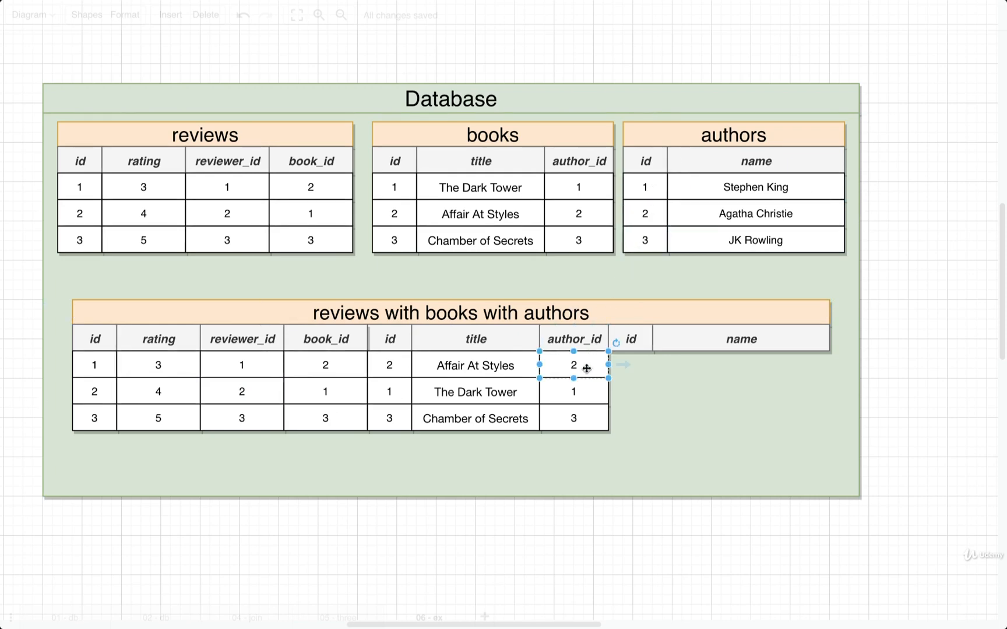
mouse_move(564, 297)
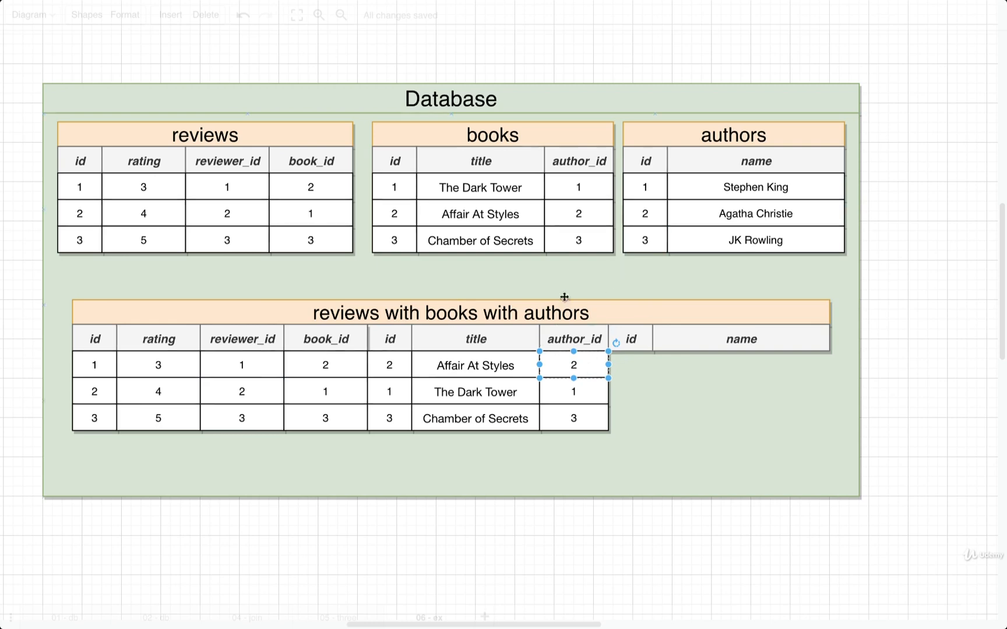
click(241, 363)
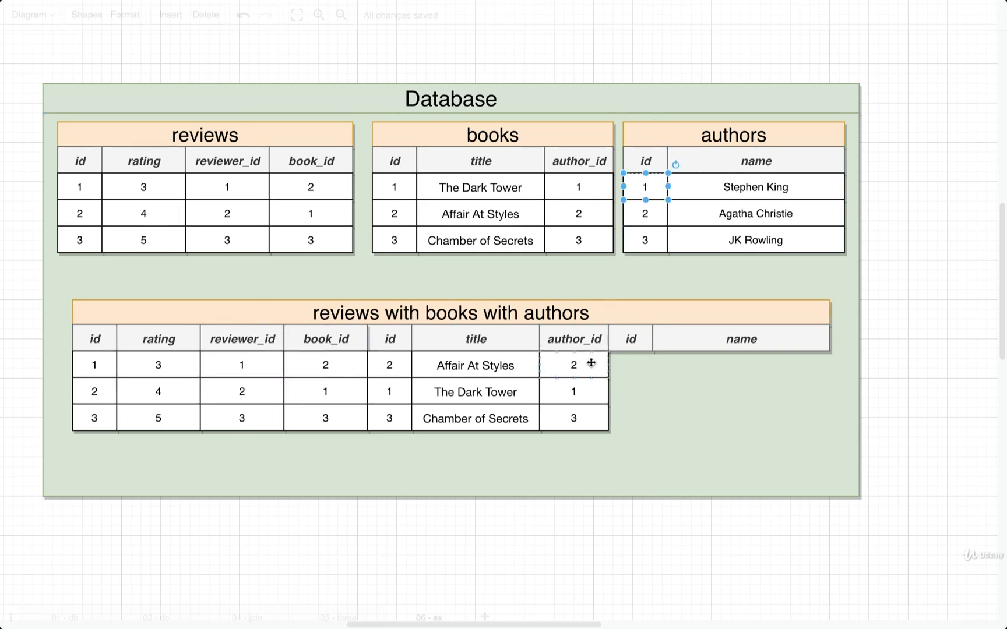
click(241, 365)
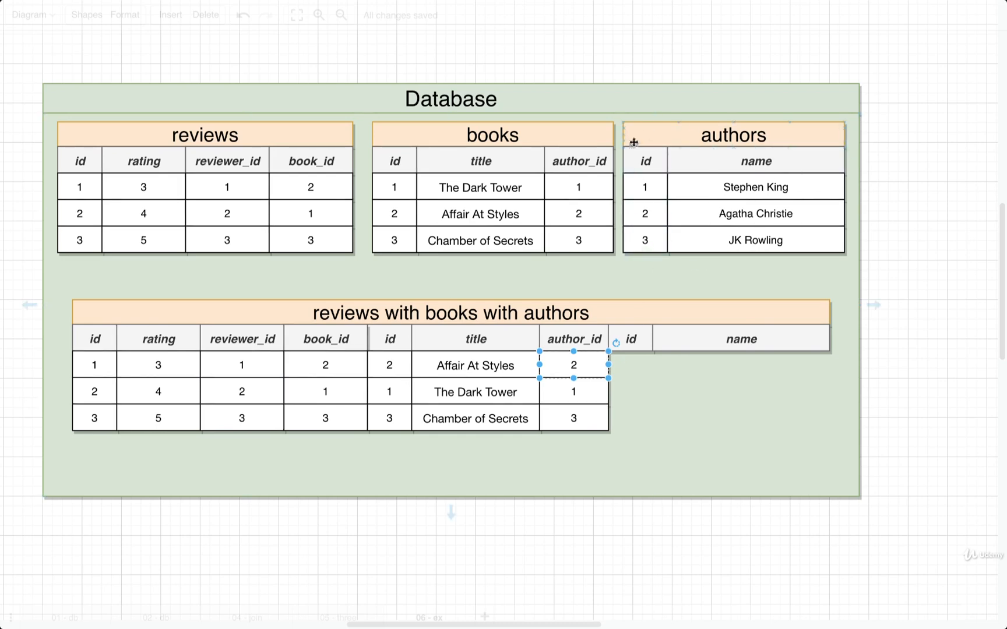
mouse_move(584, 358)
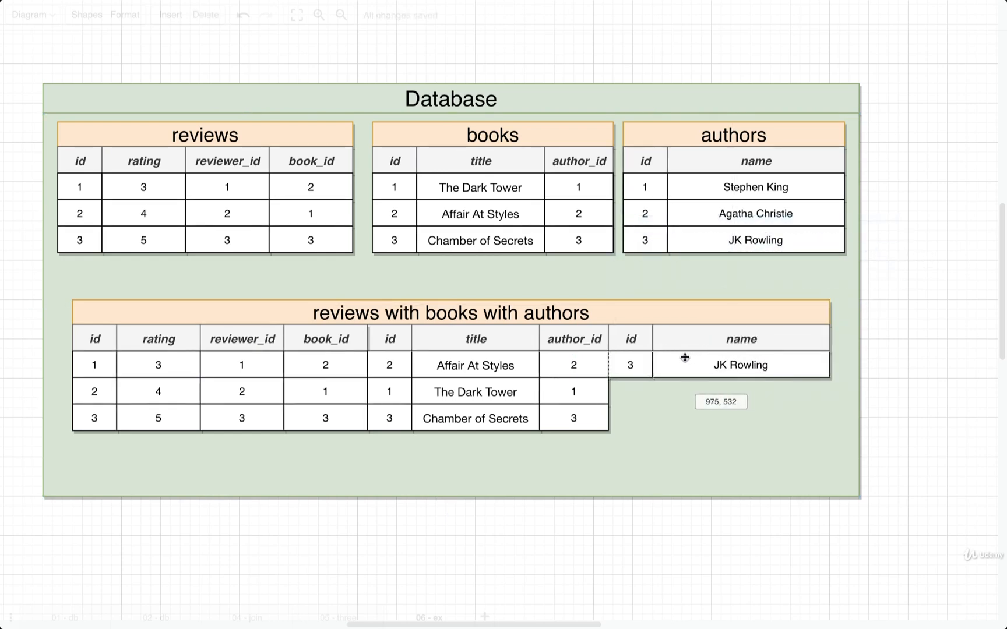
Step: Enter NULL in the first row's author cells and select the second review row to repeat it
text(NULL)
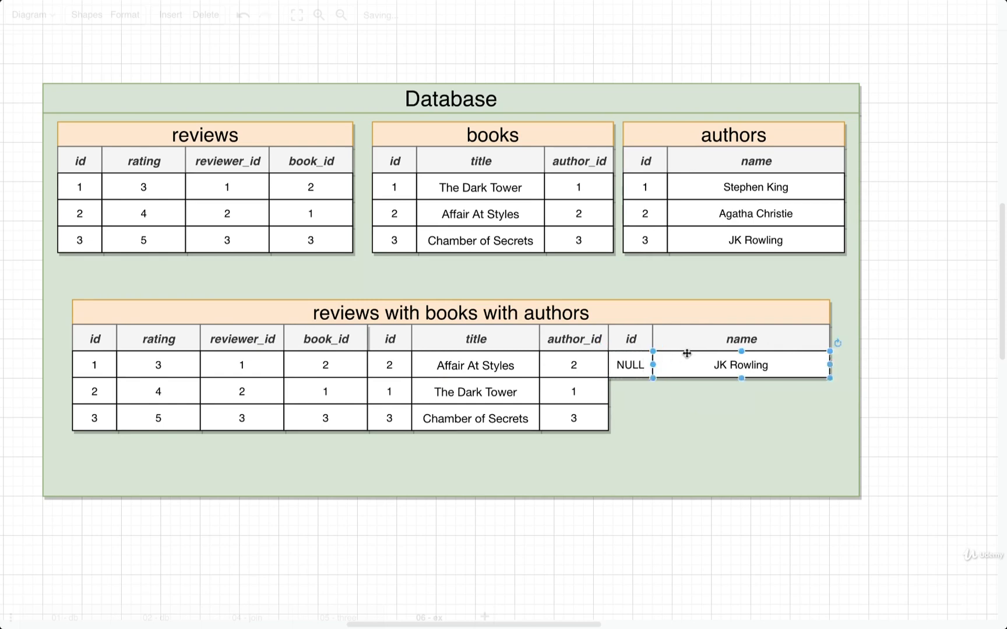
text(NULL)
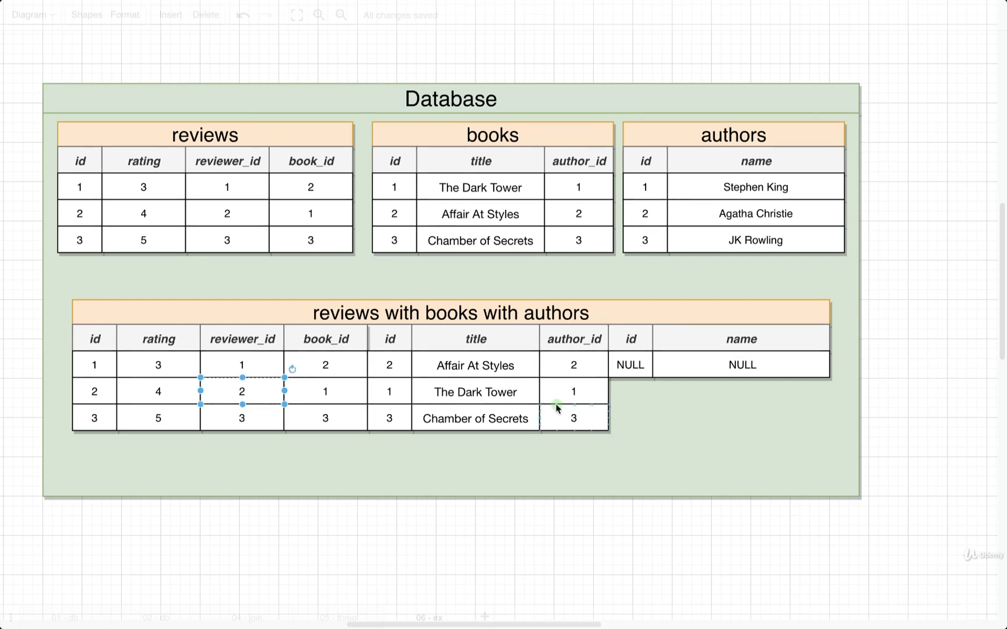
click(573, 391)
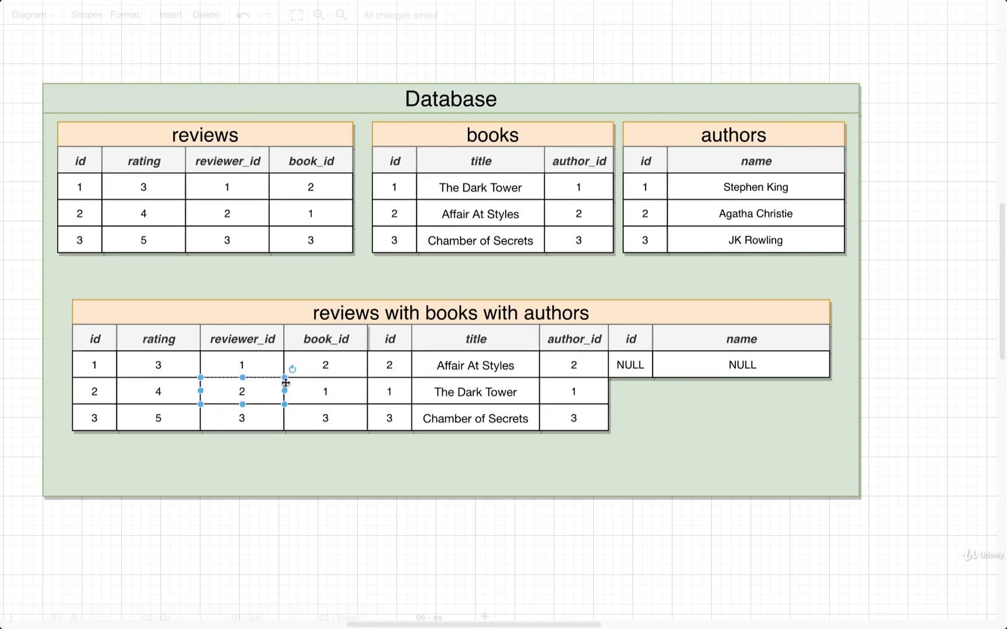
click(572, 391)
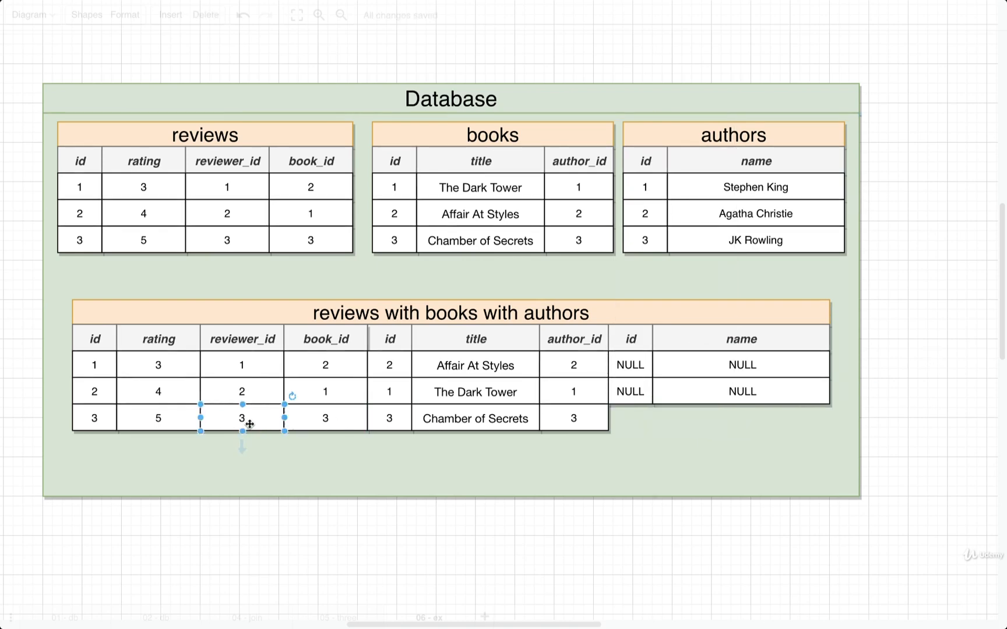
mouse_move(267, 419)
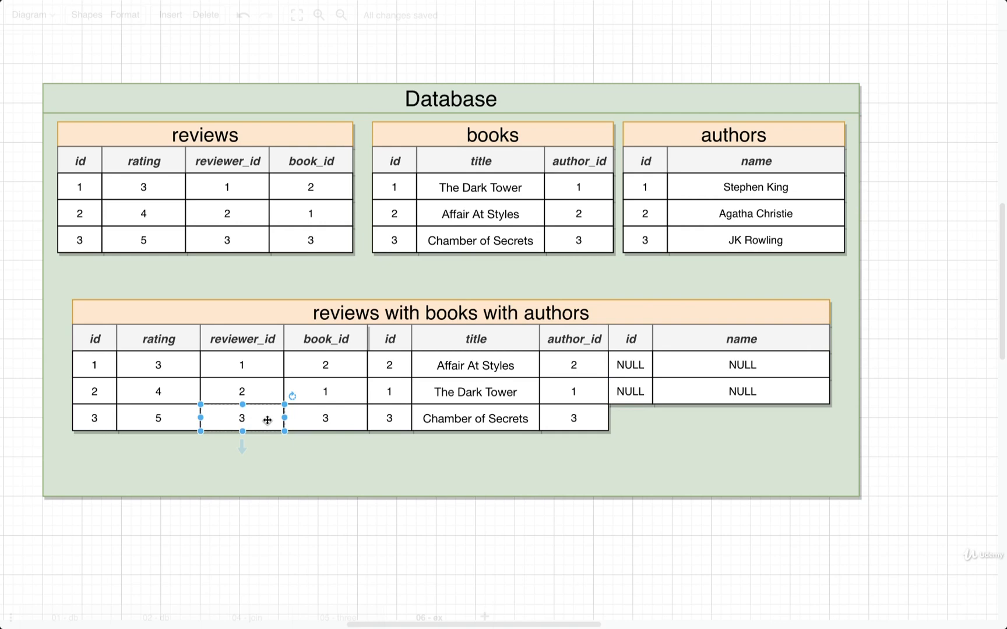